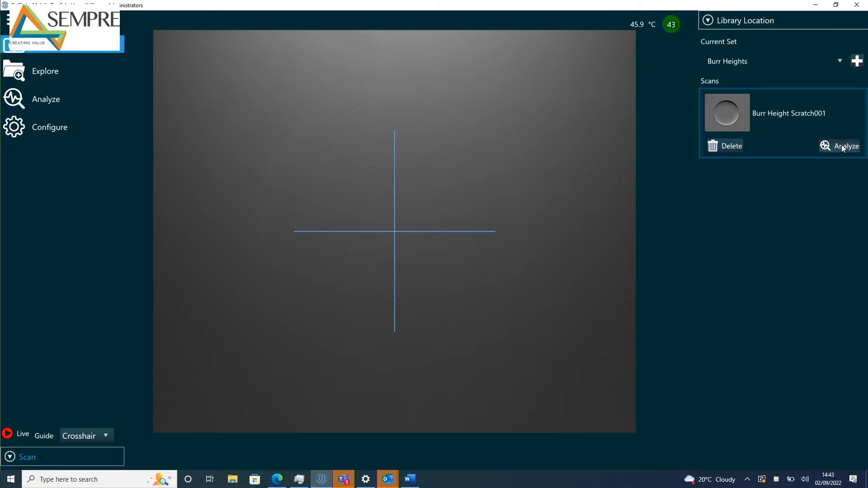
Analyze Burr Height Scratch001 with a Scratch routine placed around the hole.
left_click(847, 146)
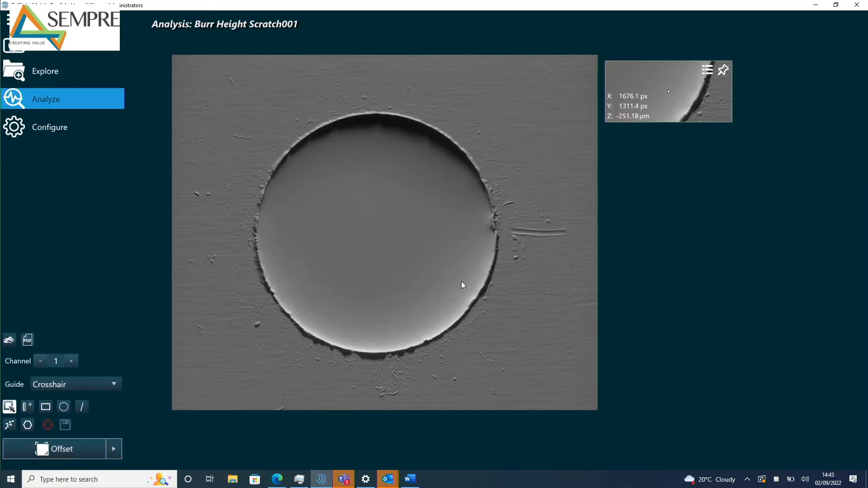
left_click(114, 449)
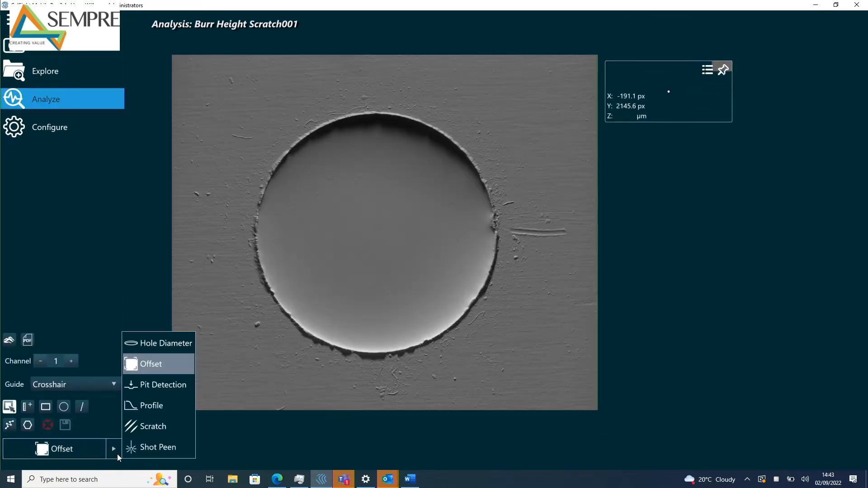
left_click(153, 426)
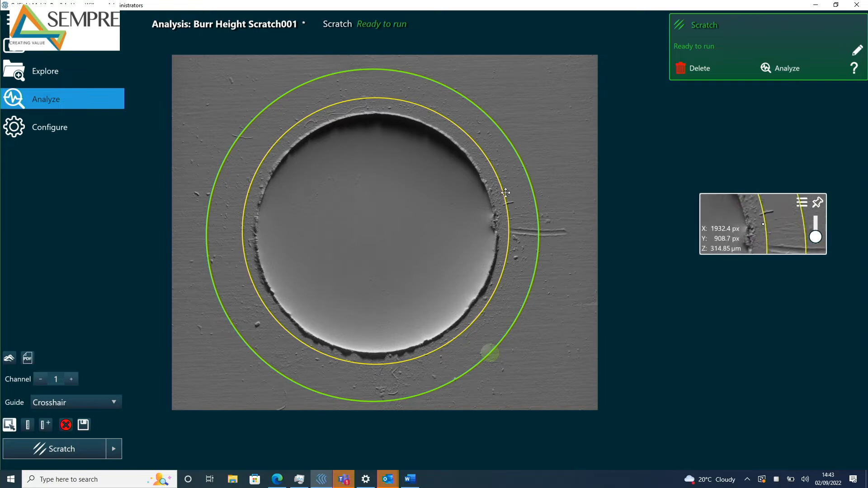
mouse_move(361, 287)
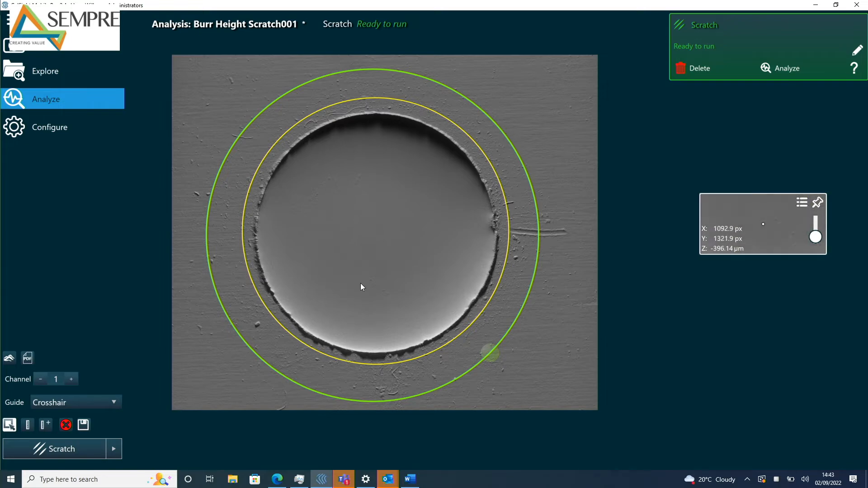
mouse_move(465, 193)
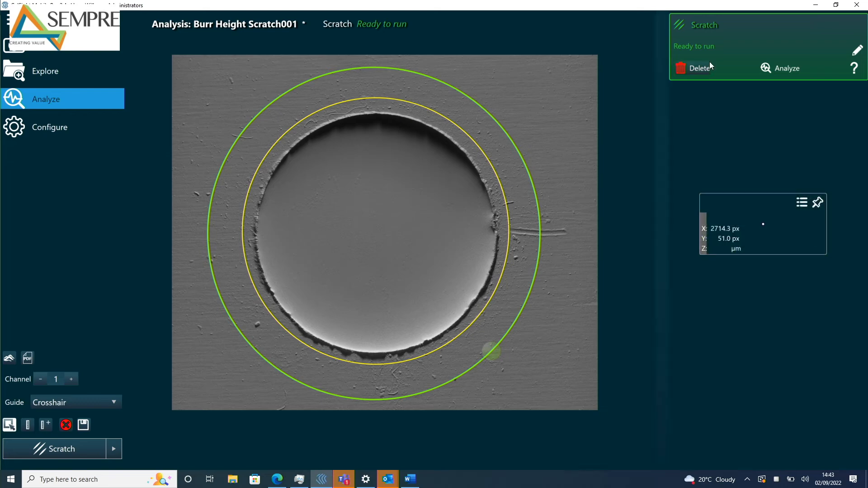
left_click(786, 67)
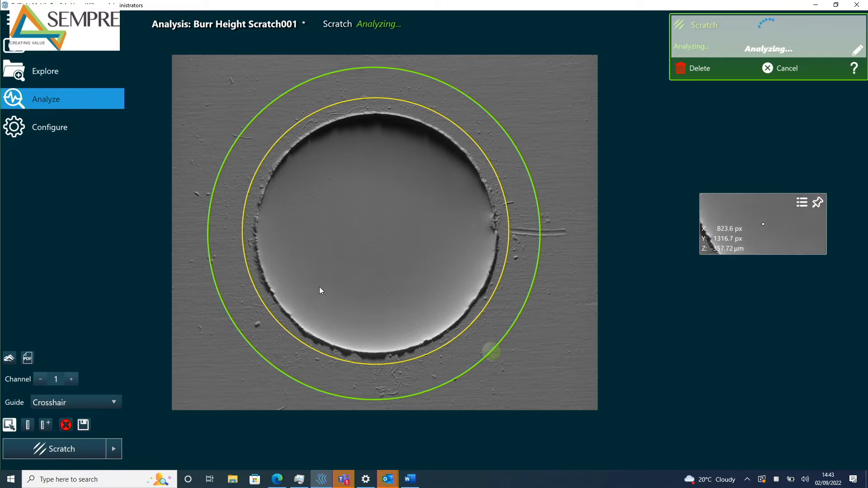
mouse_move(314, 218)
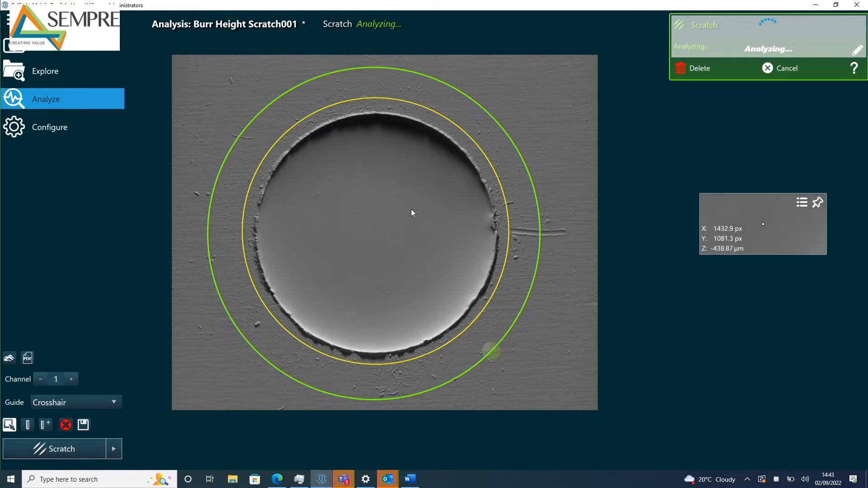
mouse_move(432, 206)
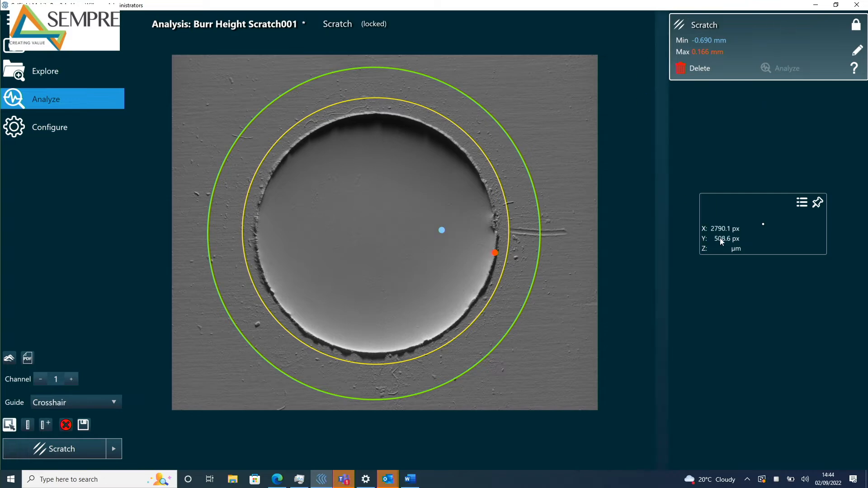
mouse_move(389, 294)
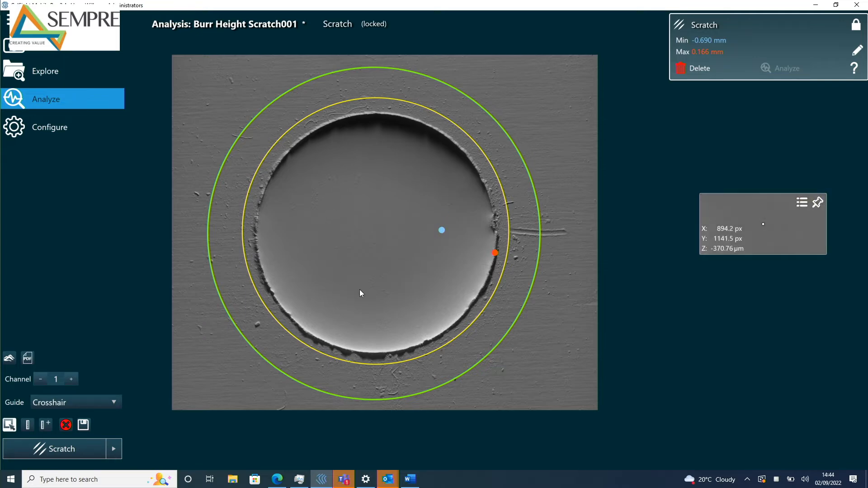
mouse_move(418, 171)
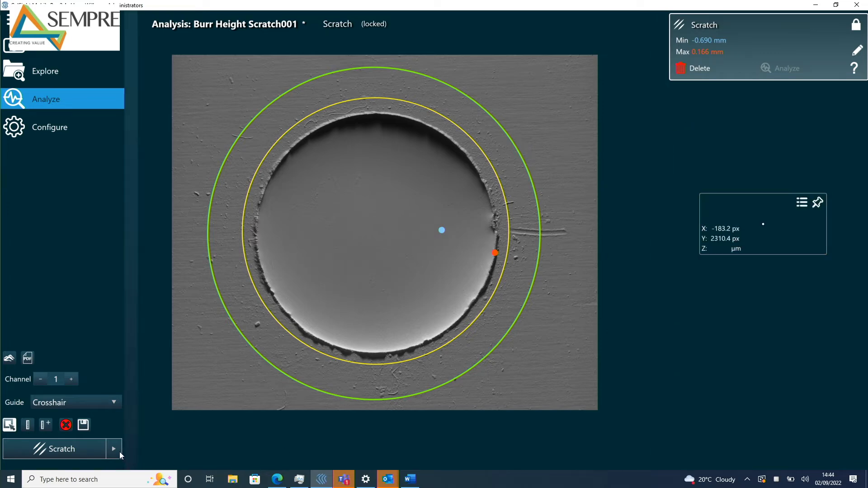
Add an Offset routine after the Scratch result (min -0.690 mm, max 0.166 mm).
left_click(113, 450)
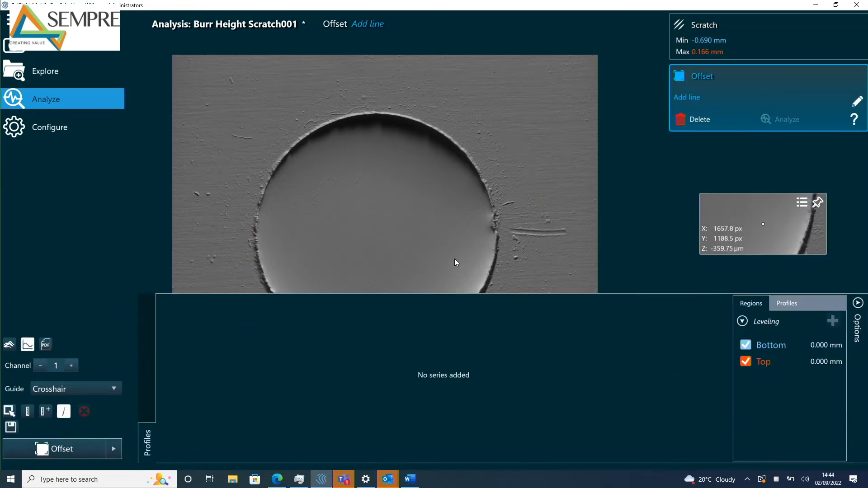
Draw a profile line across the hole edge and set Top/Bottom methods, yielding 168.69 µm offset over 1.030 mm.
left_click_drag(448, 258, 543, 270)
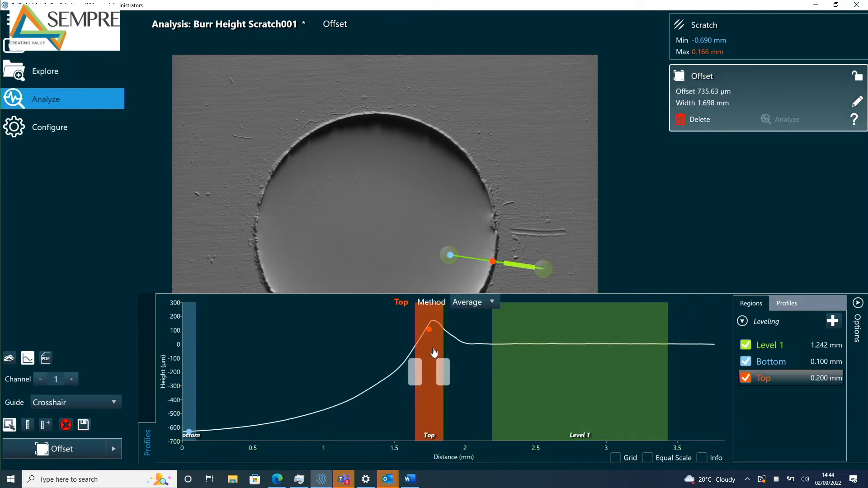
left_click(473, 302)
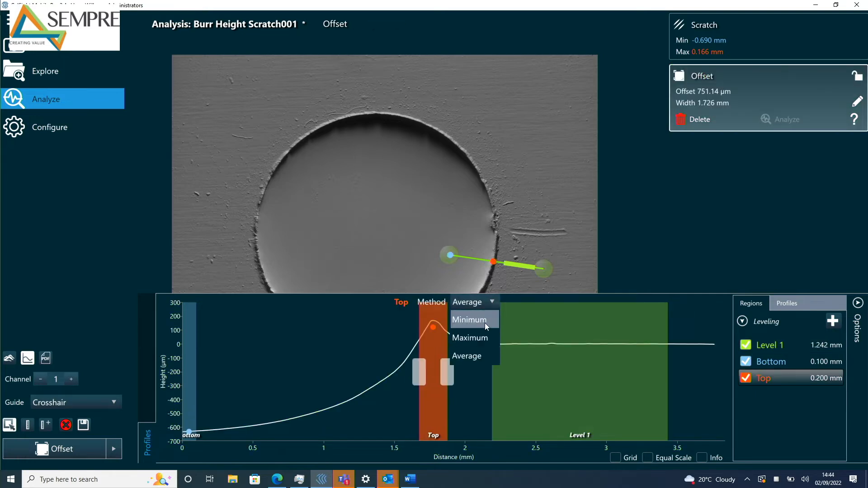
left_click(469, 337)
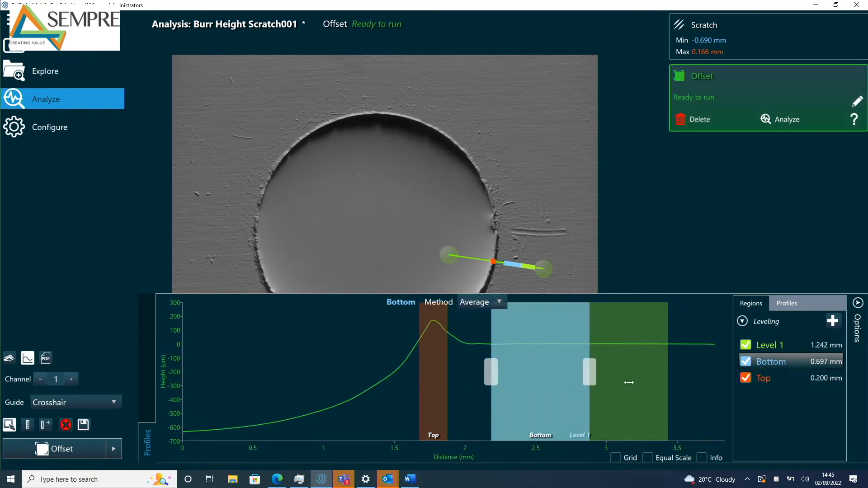
left_click(480, 302)
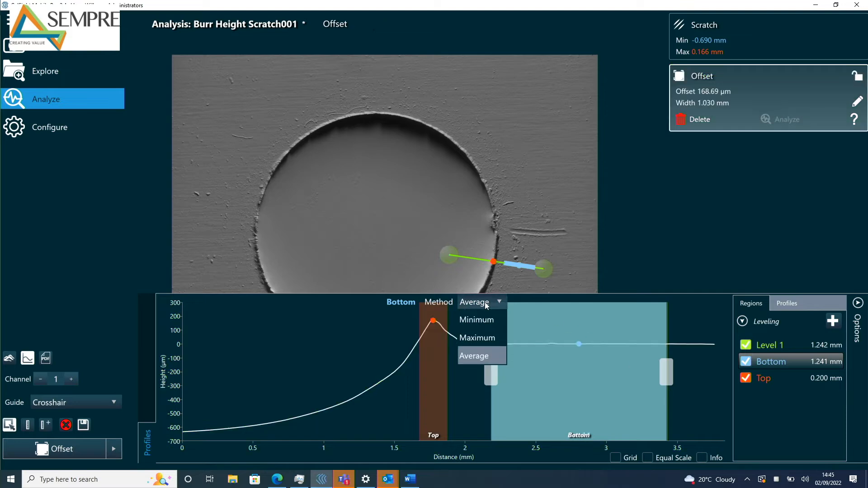
left_click(474, 355)
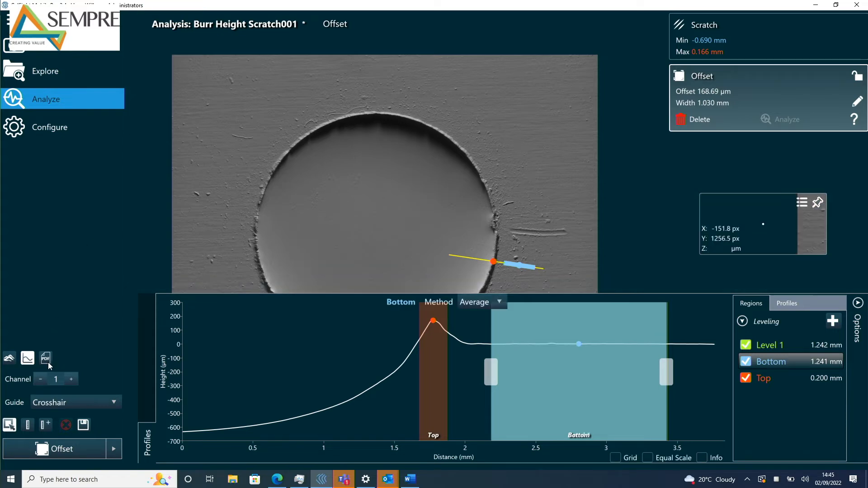
Generate the PDF report and review its Scratch and Offset pages.
left_click(45, 359)
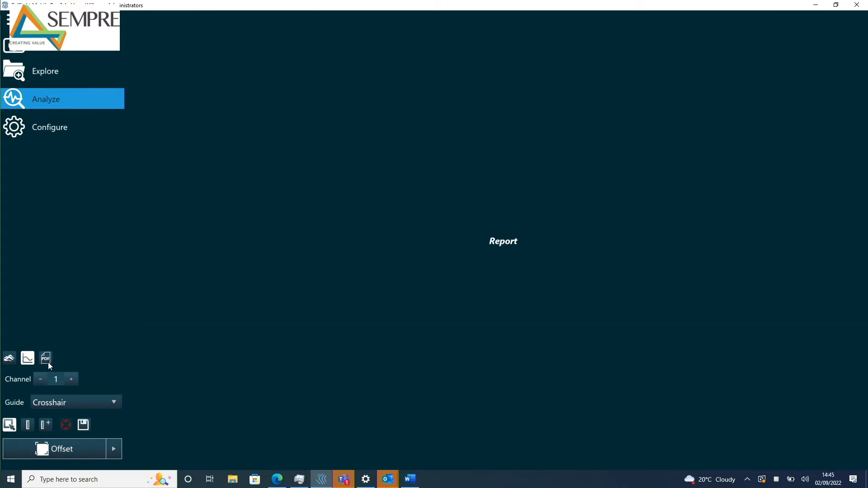
left_click(45, 358)
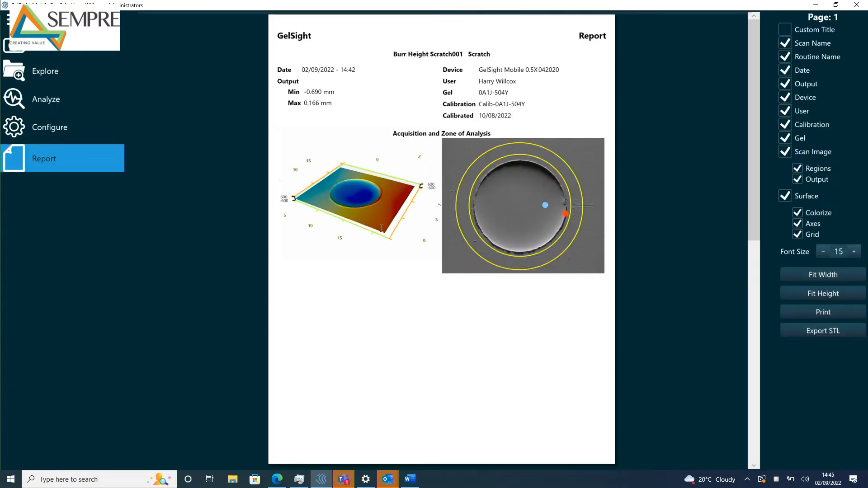
scroll("down", 3)
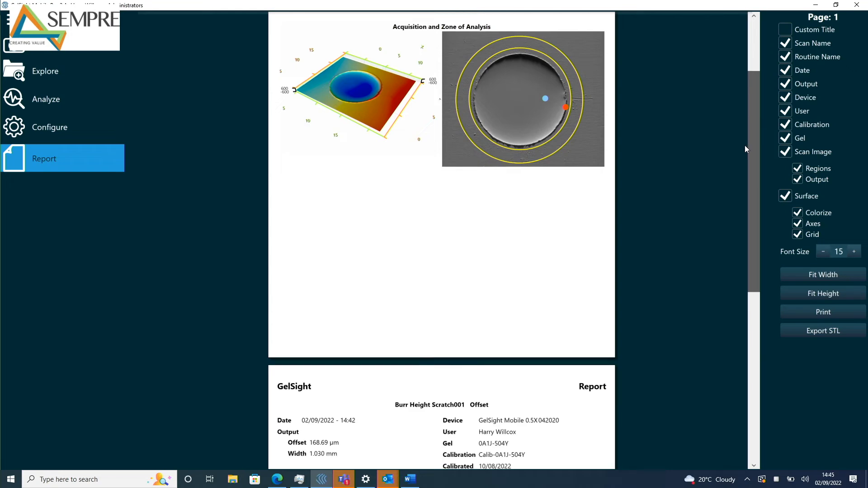
scroll("down", 3)
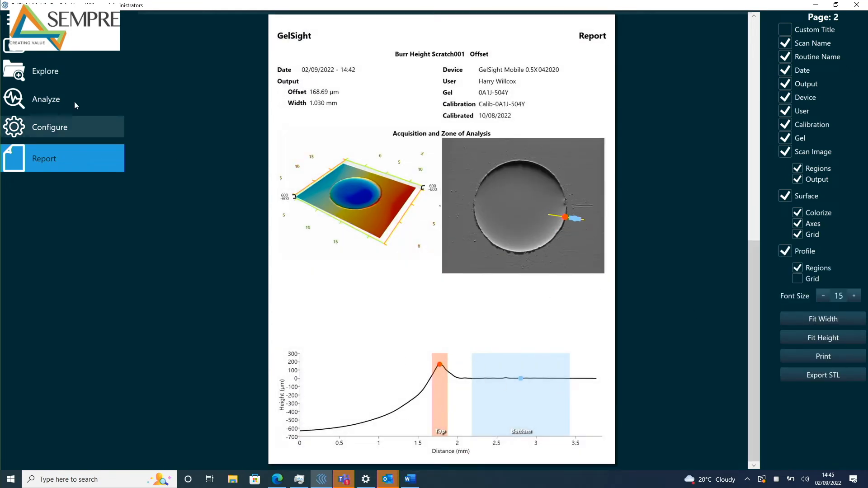
mouse_move(53, 70)
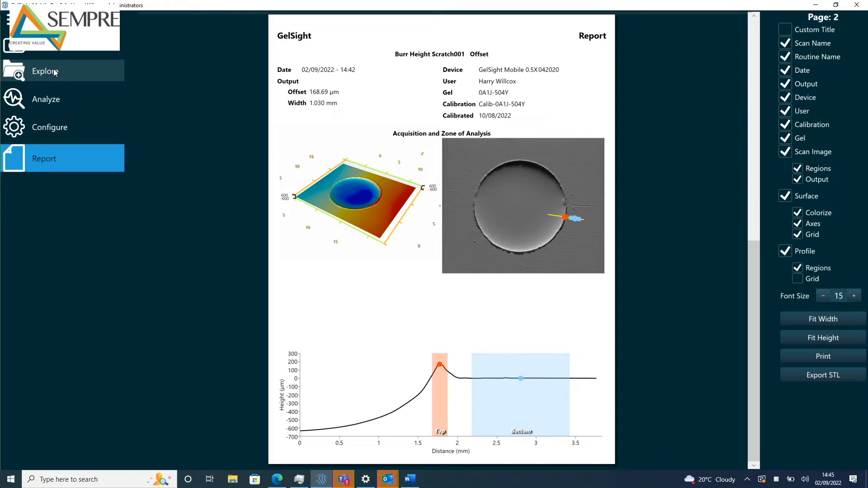
mouse_move(65, 59)
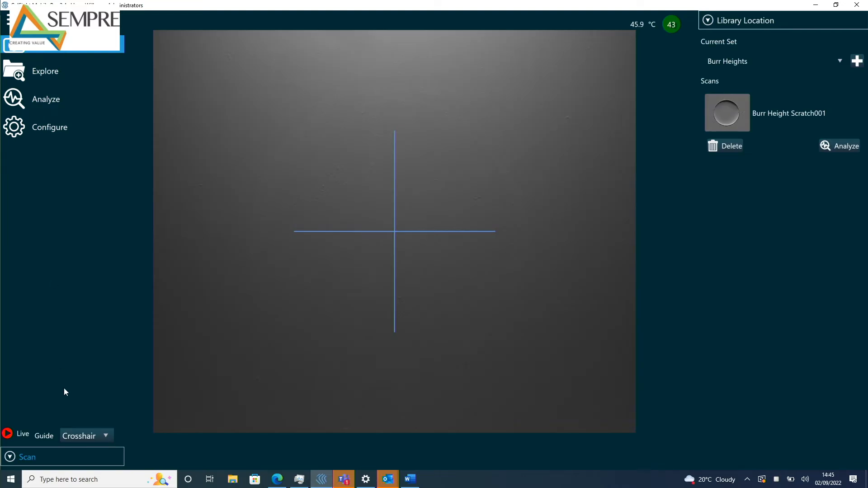
Capture Burr Height Scratch002 with the Scratch routine set to run automatically and select it.
left_click(26, 457)
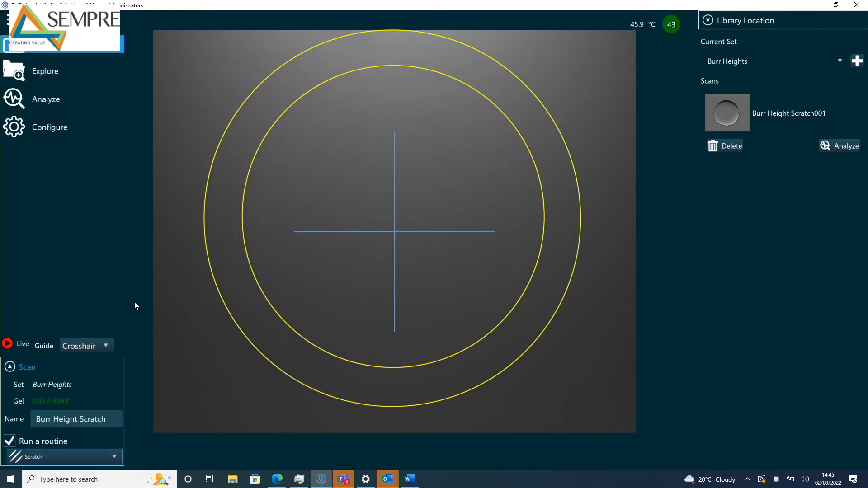
mouse_move(437, 214)
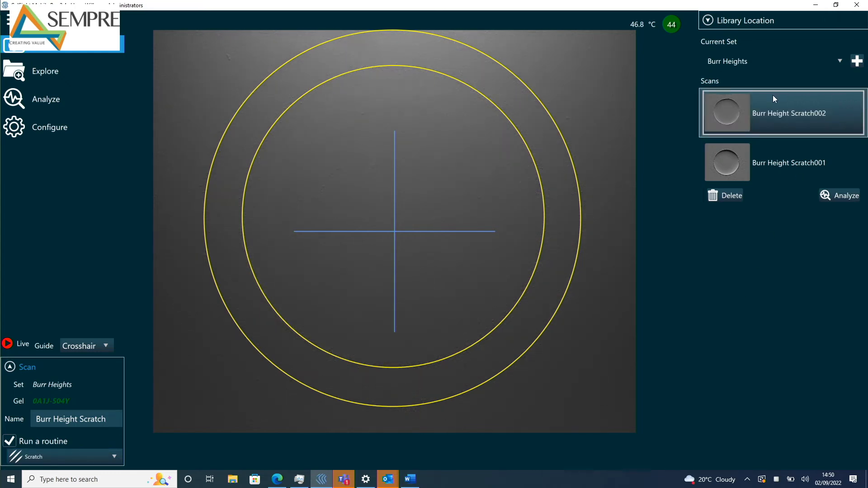
left_click(783, 113)
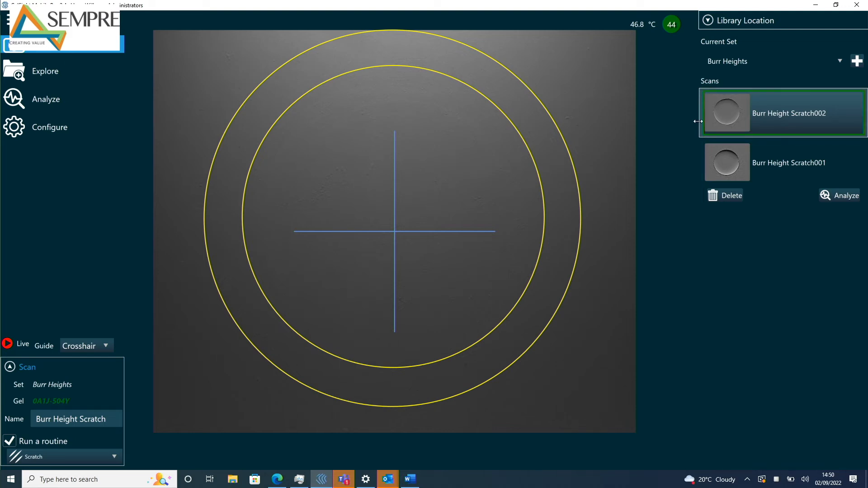
mouse_move(730, 298)
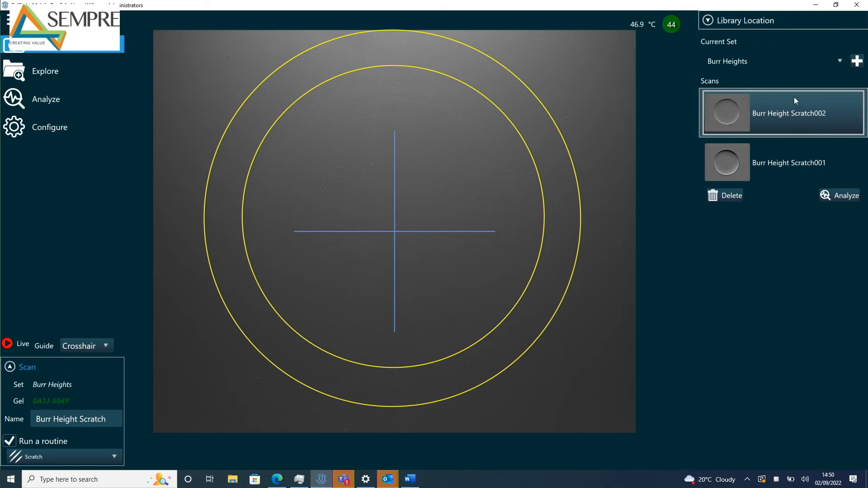
Analyze Burr Height Scratch002, add an Offset routine and widen the Bottom region for a 69.36 µm offset.
left_click(845, 196)
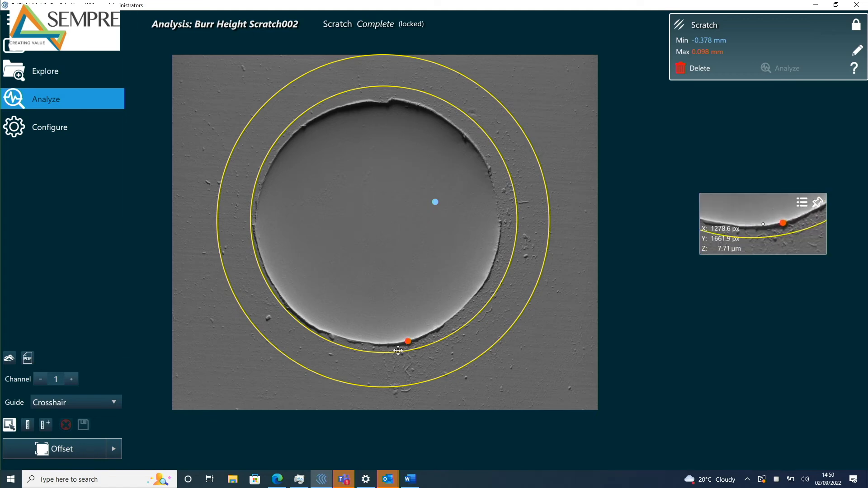
left_click(61, 448)
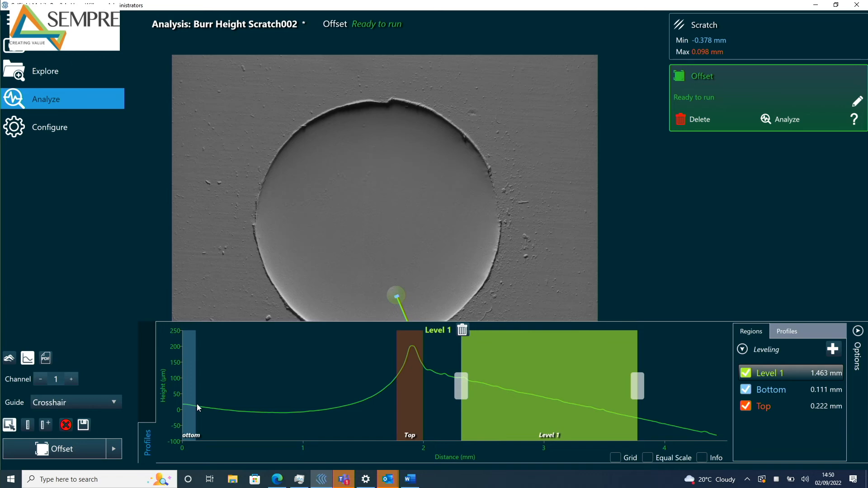
left_click(473, 330)
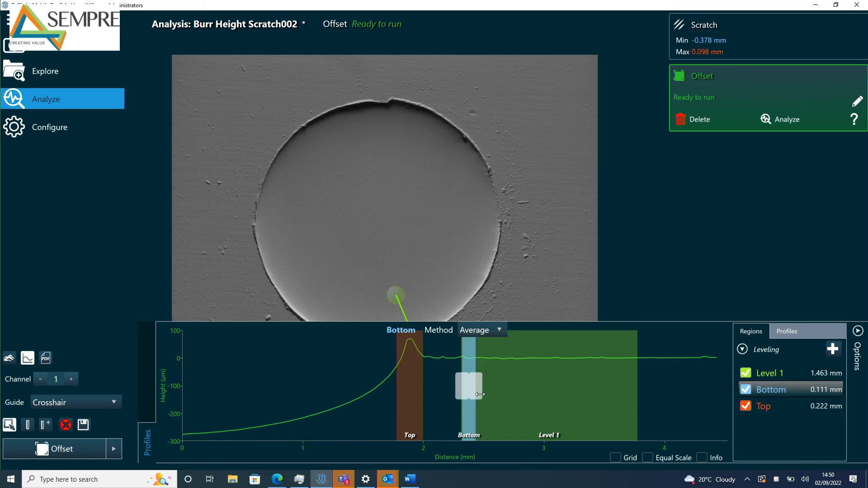
left_click_drag(470, 386, 633, 388)
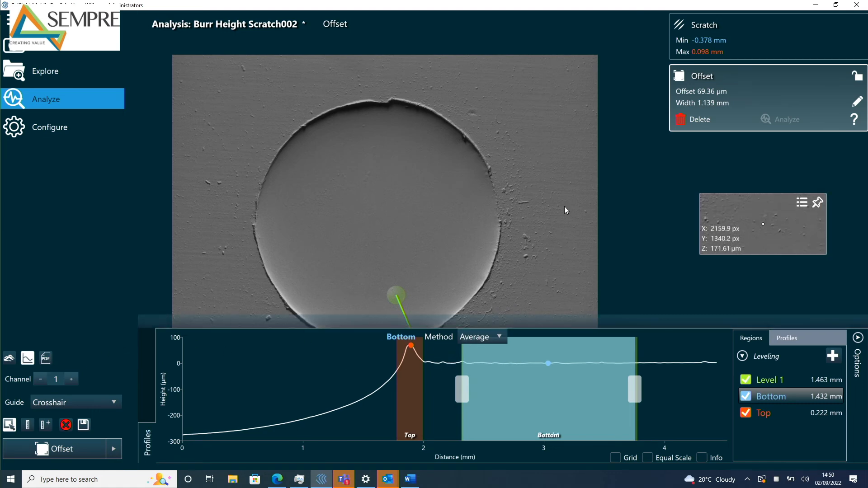
mouse_move(380, 285)
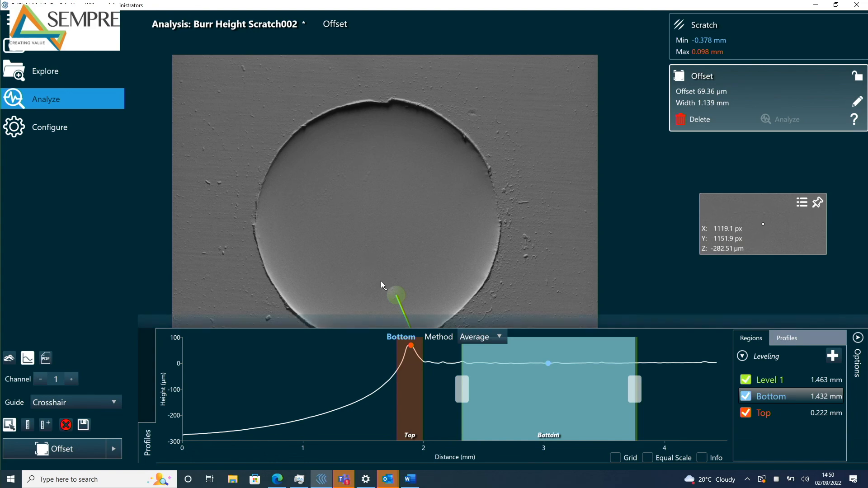